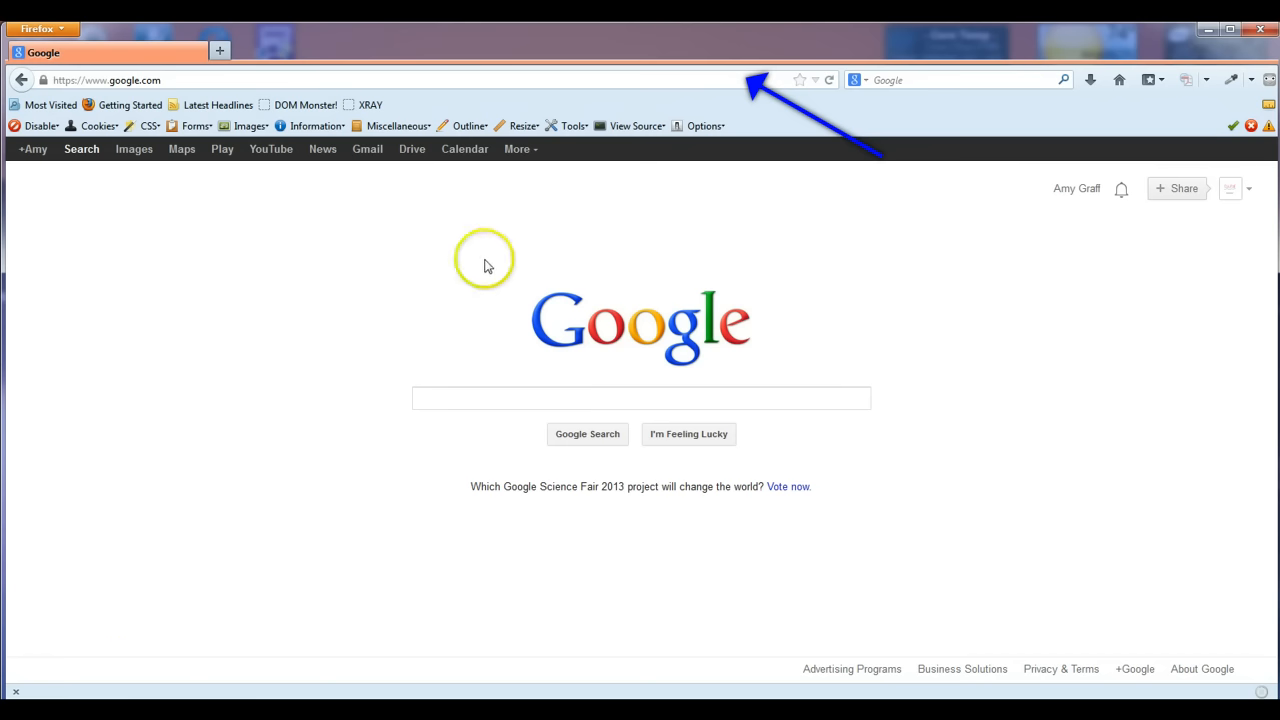
{"action": "mouse_move", "coordinate": [650, 243]}
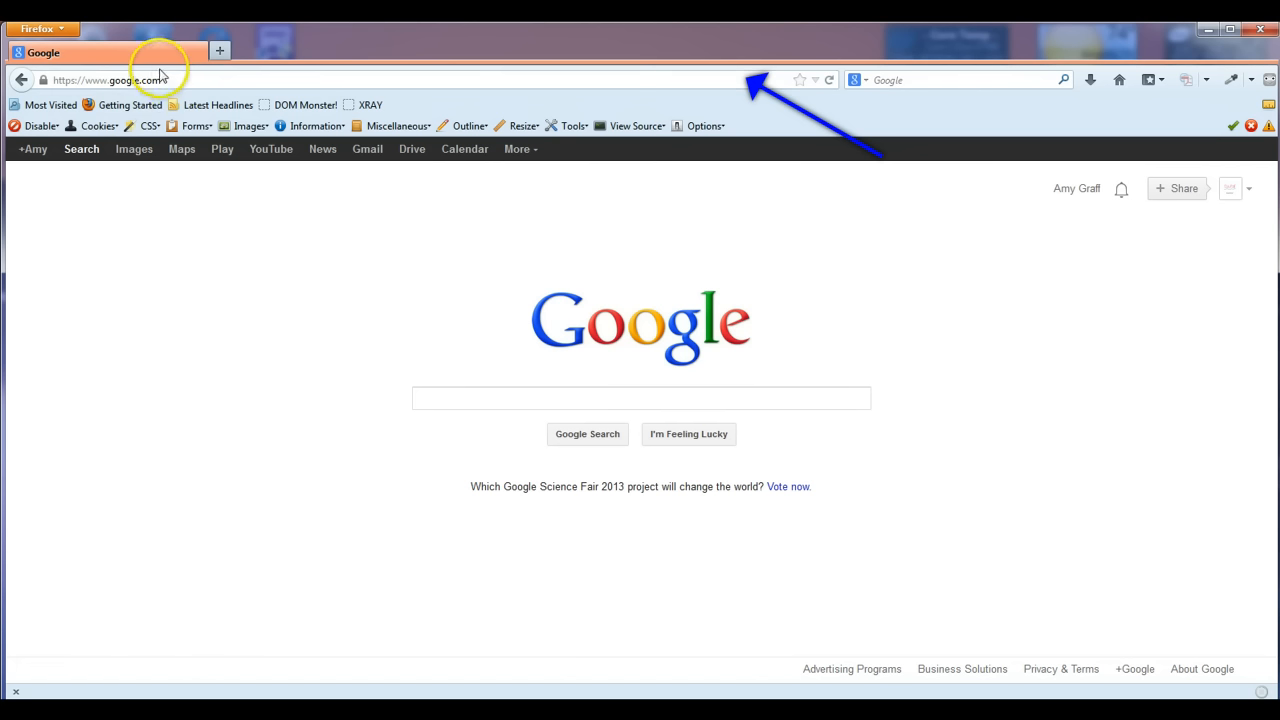
{"action": "mouse_move", "coordinate": [52, 99]}
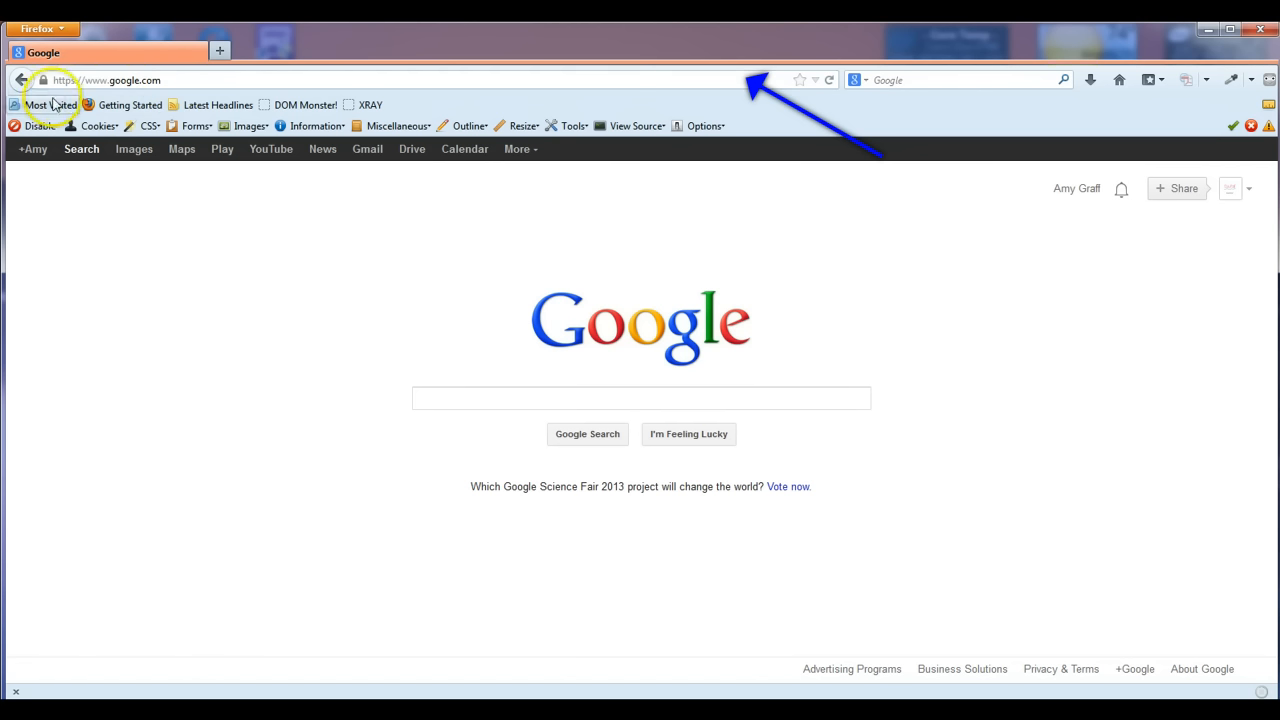
{"action": "mouse_move", "coordinate": [89, 84]}
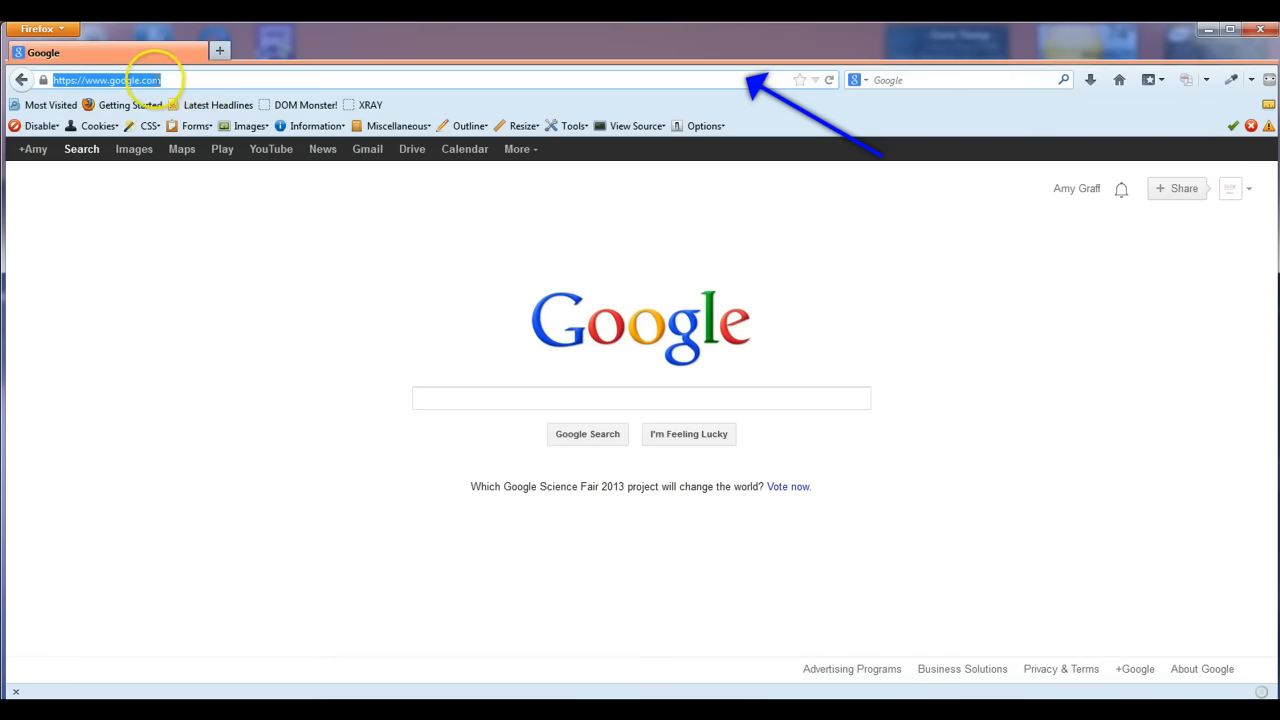
Copy the Google page address, attempt a right-click paste into a blank doc, and dismiss the notice.
{"action": "right_click", "coordinate": [130, 80]}
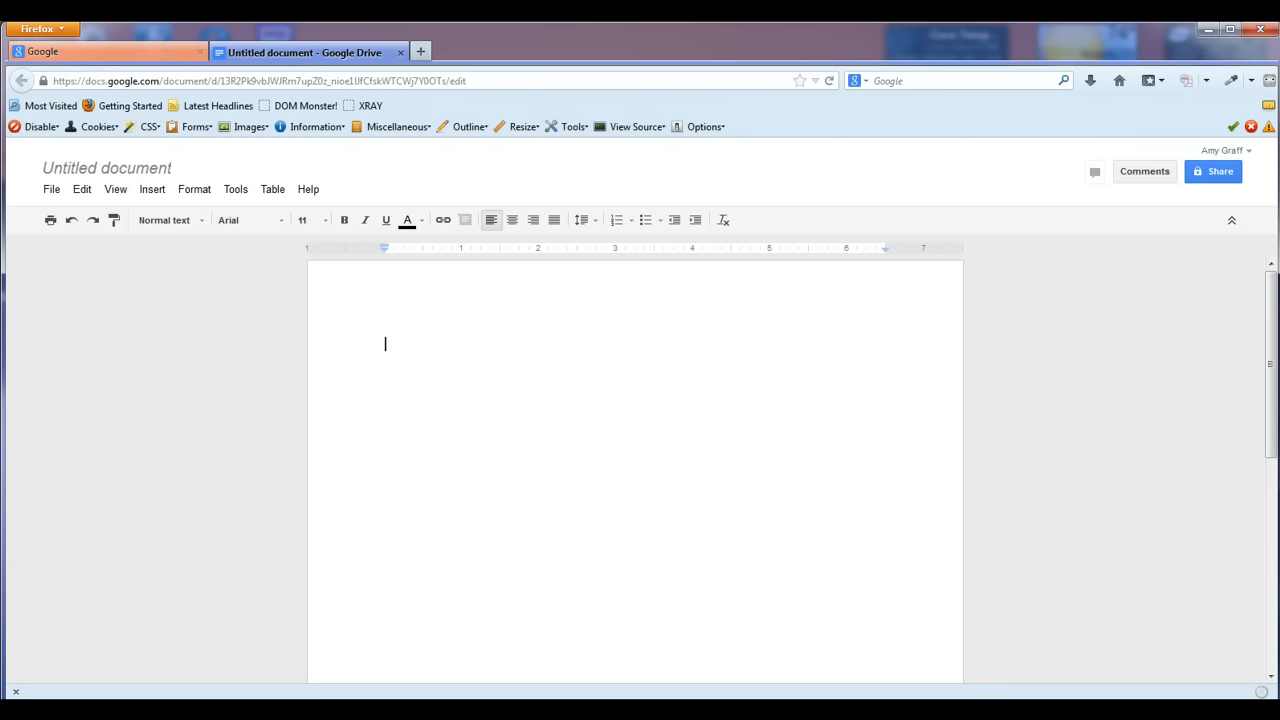
{"action": "left_click", "coordinate": [389, 344]}
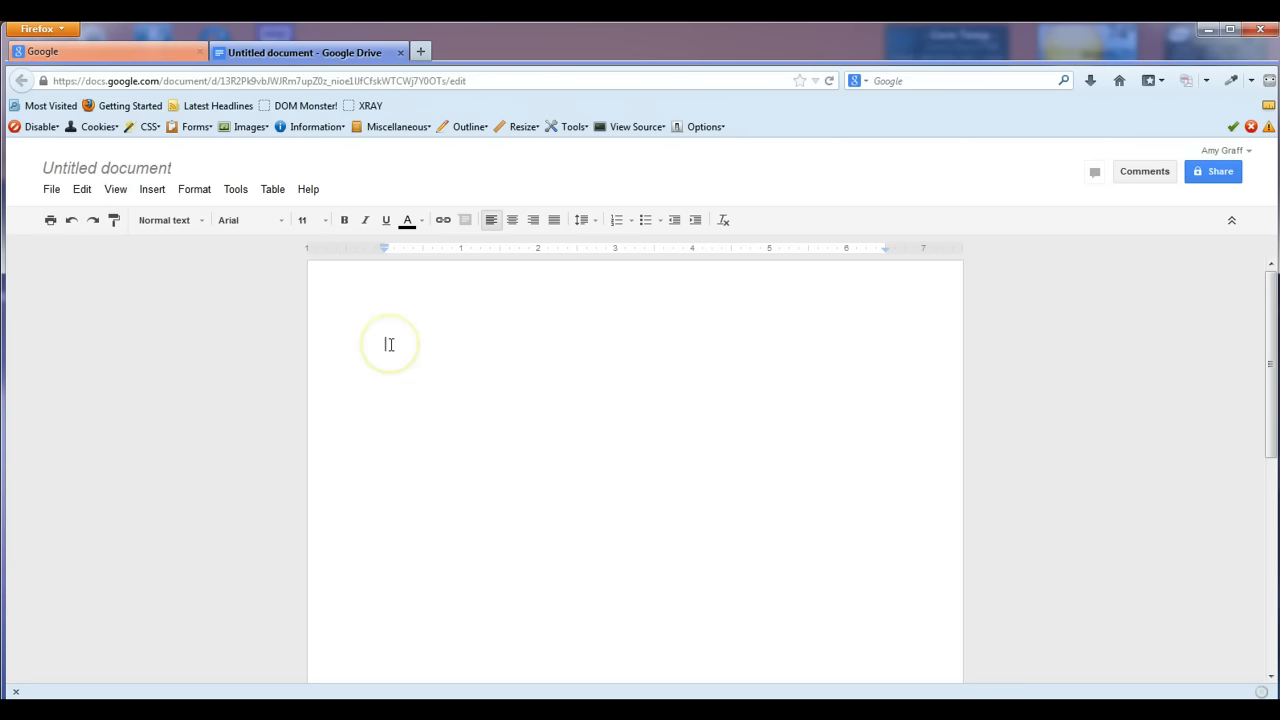
{"action": "right_click", "coordinate": [389, 344]}
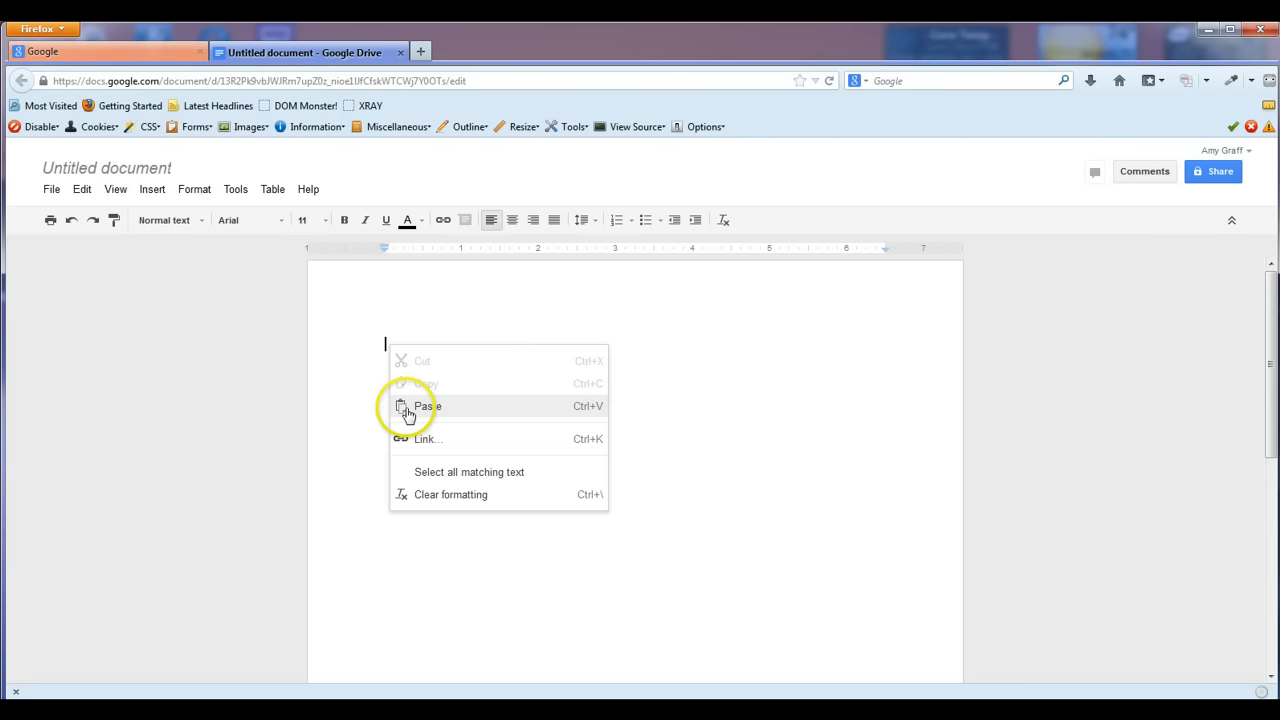
{"action": "left_click", "coordinate": [410, 406]}
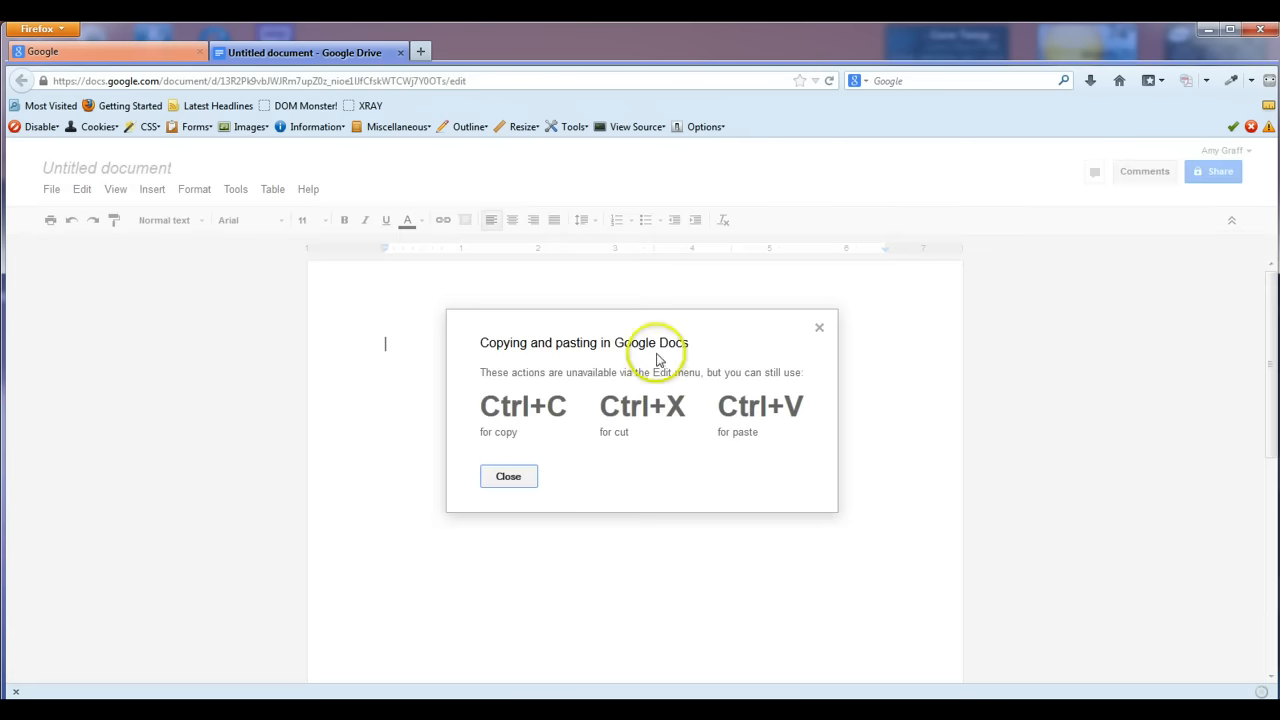
{"action": "mouse_move", "coordinate": [741, 441]}
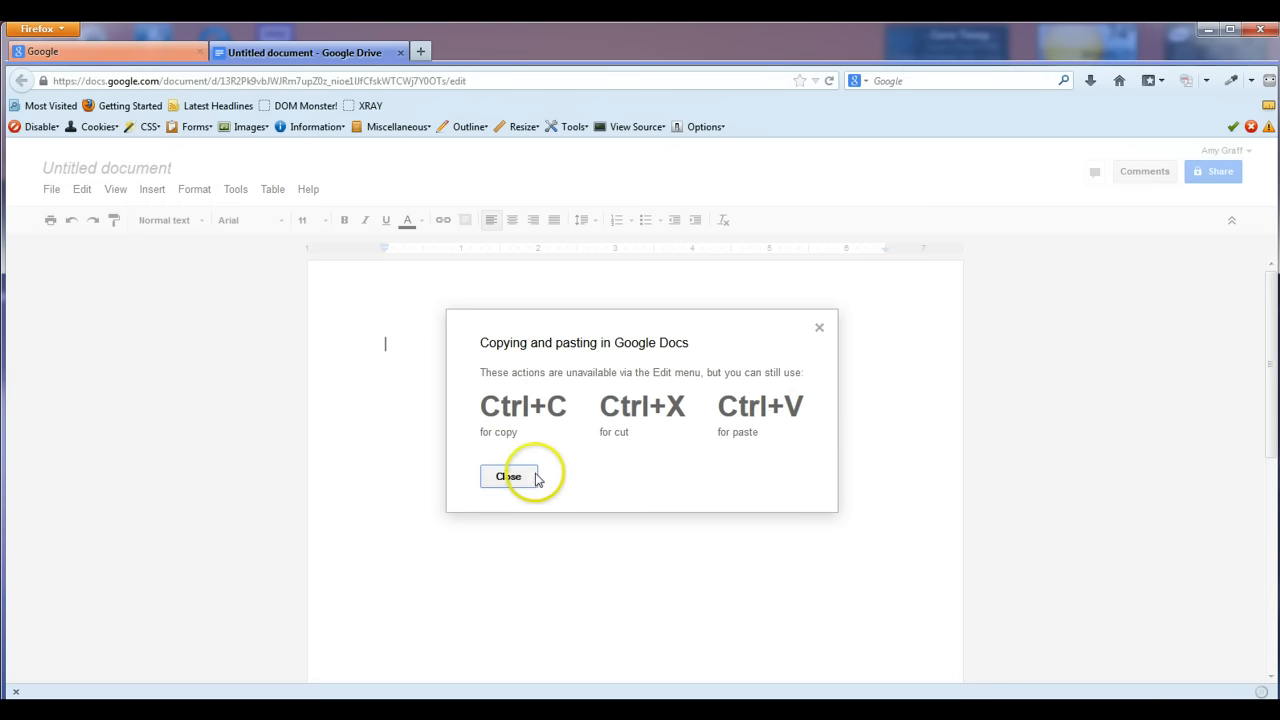
{"action": "left_click", "coordinate": [511, 475]}
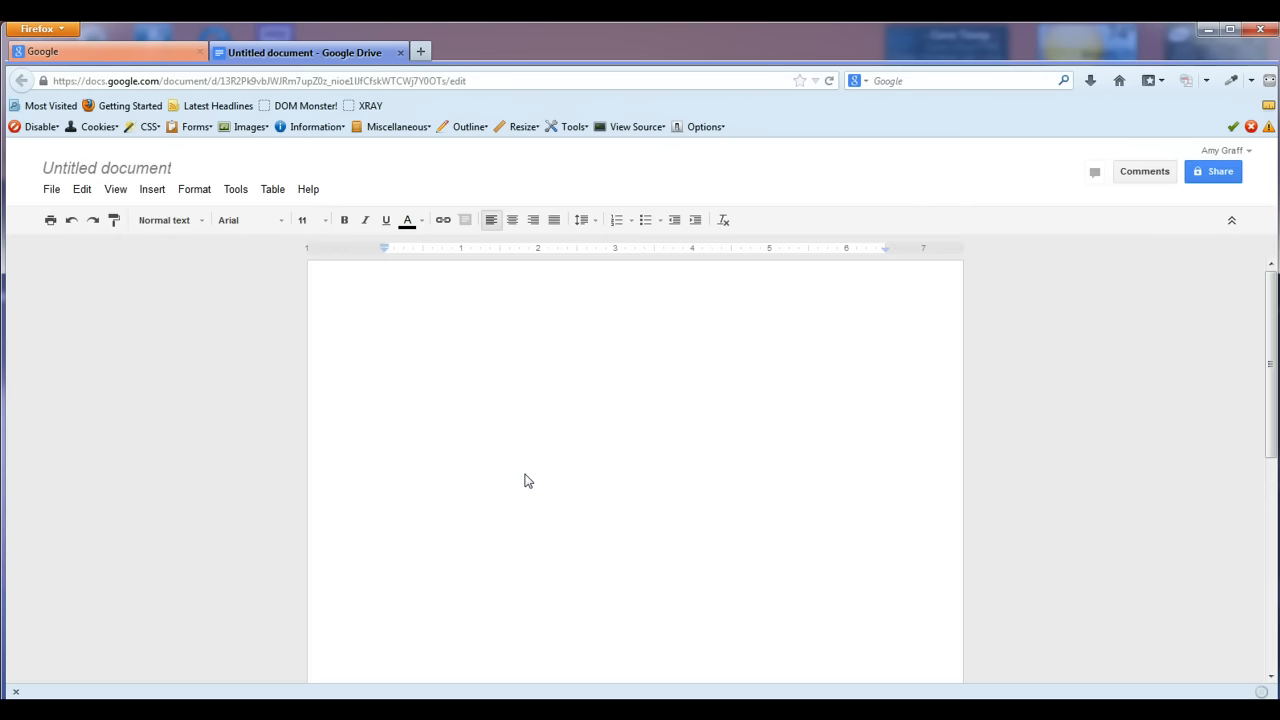
{"action": "type", "text": "https://www.google.com/"}
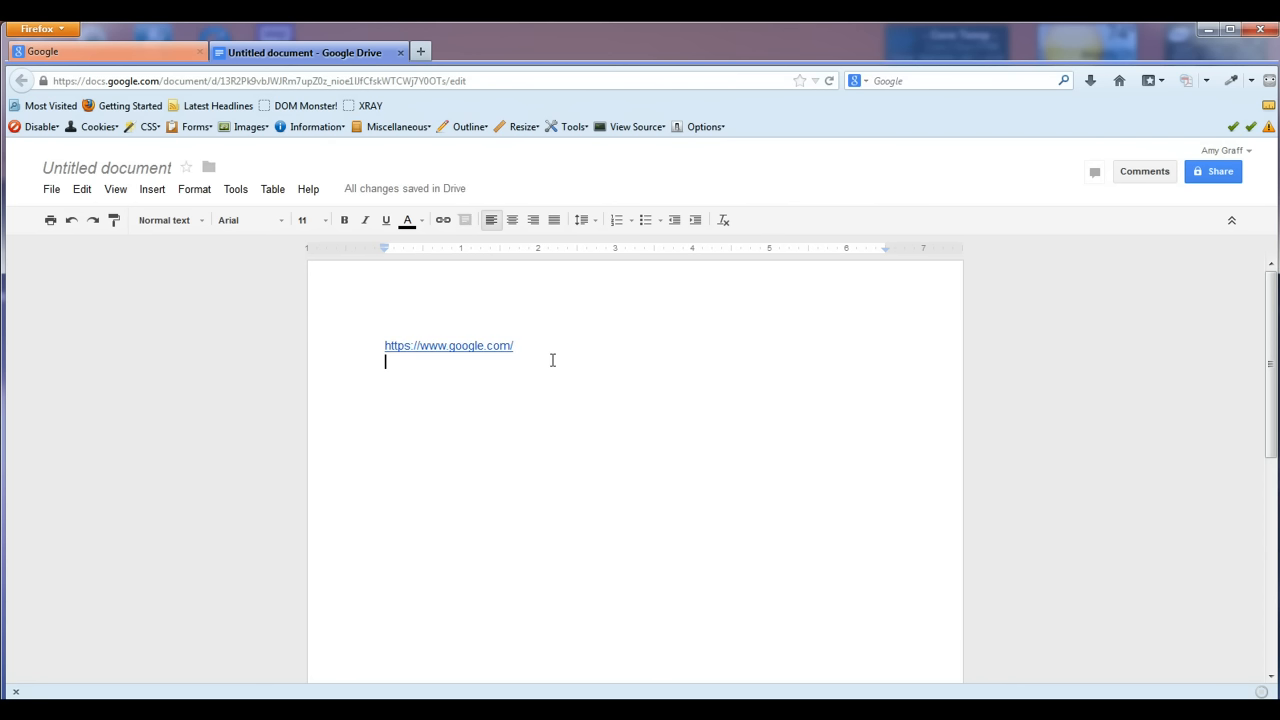
{"action": "mouse_move", "coordinate": [617, 412]}
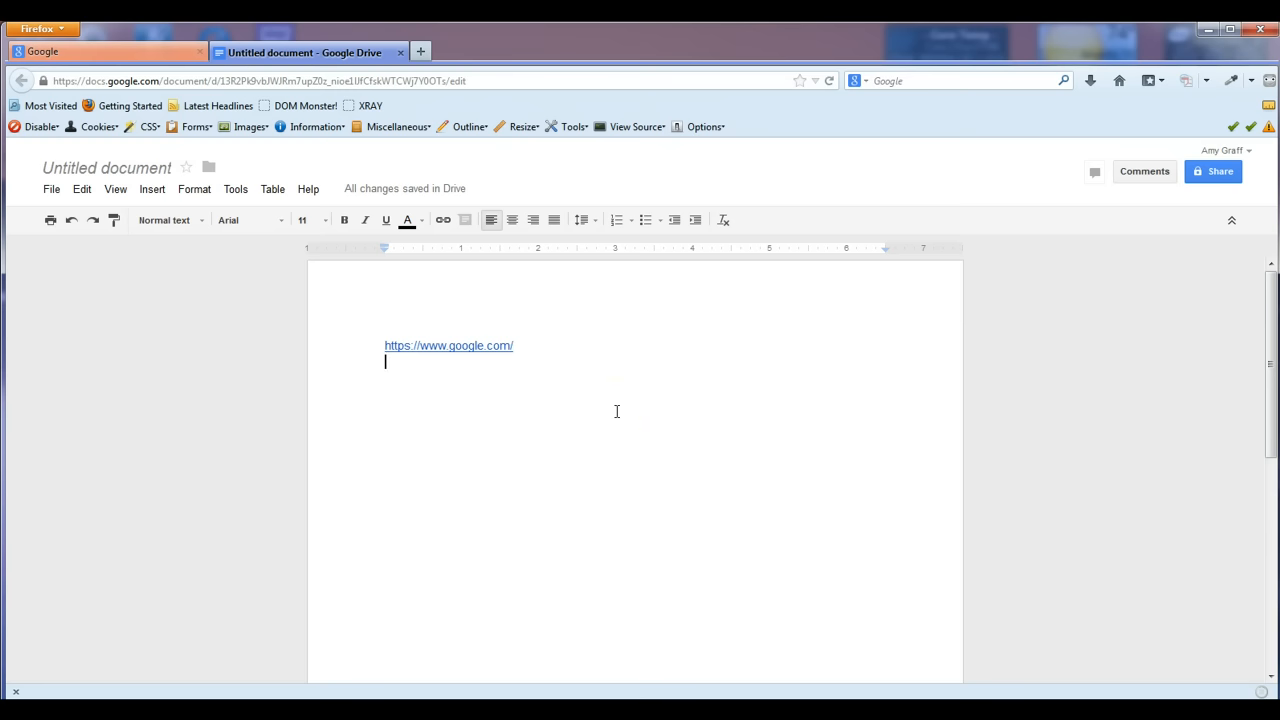